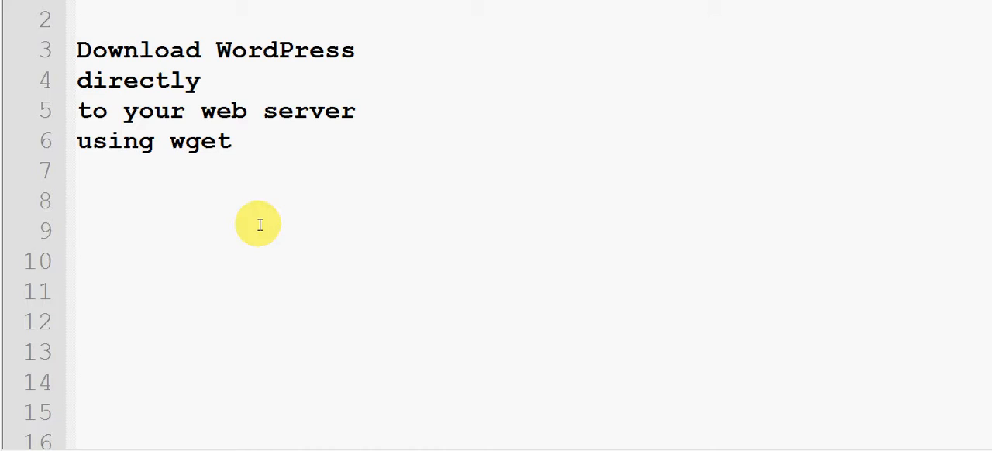
Switch from the notes to Windows Explorer showing the PuTTYPortable folder.
{"action": "key", "text": "alt+tab"}
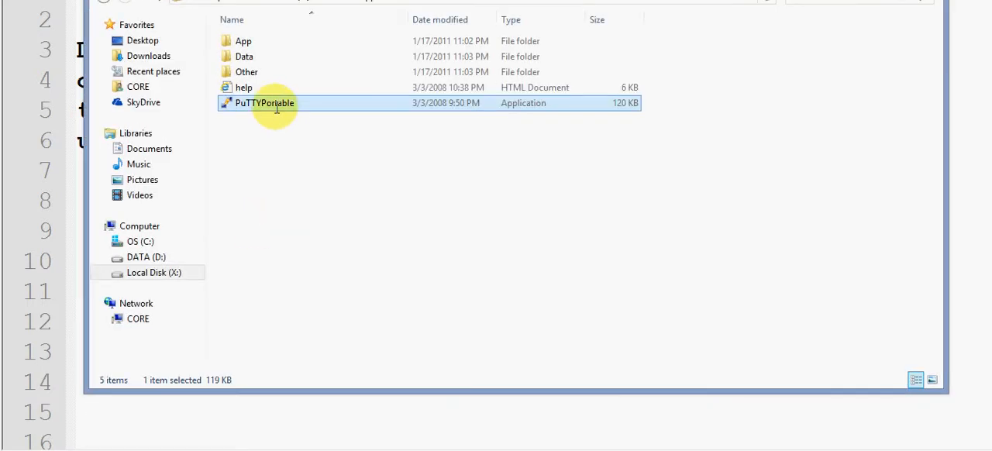
Launch PuTTYPortable and open an SSH connection to the web hosting server.
{"action": "double_click", "coordinate": [263, 103]}
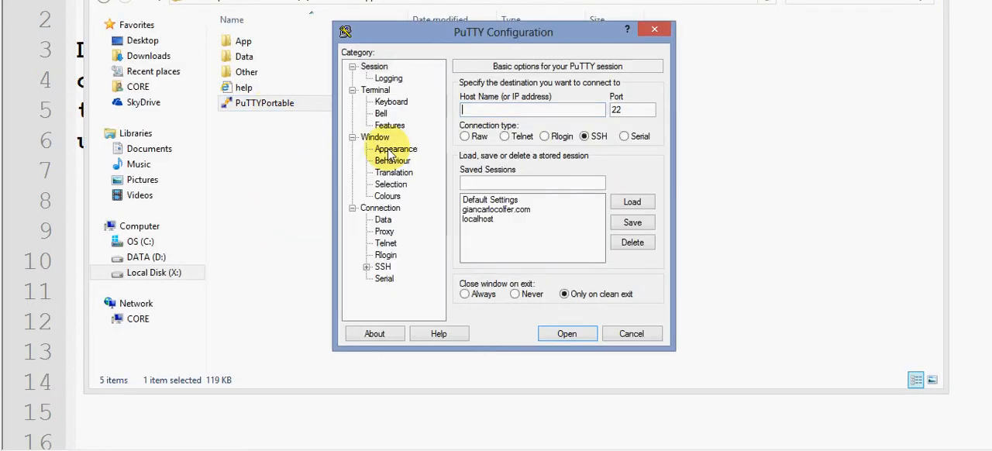
{"action": "type", "text": "petit"}
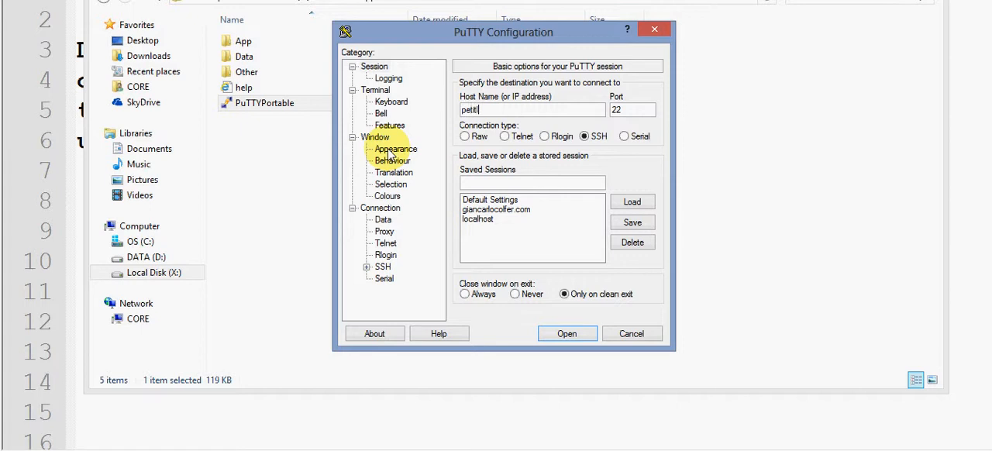
{"action": "left_click", "coordinate": [567, 333]}
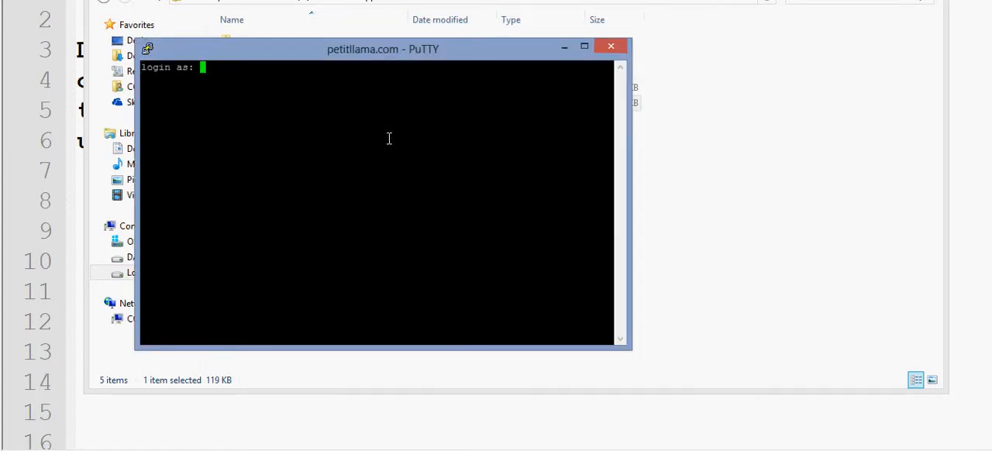
Log in with the account name and password to reach the shell prompt.
{"action": "type", "text": "petit"}
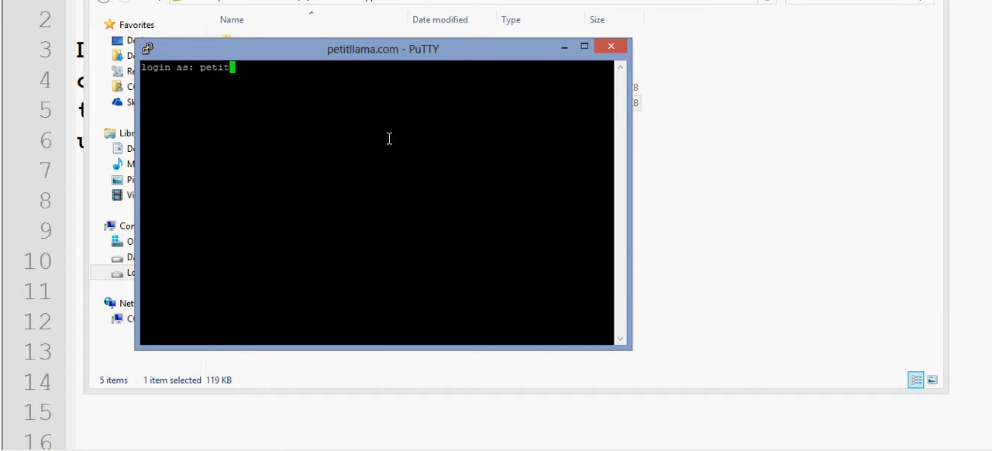
{"action": "key", "text": "Return"}
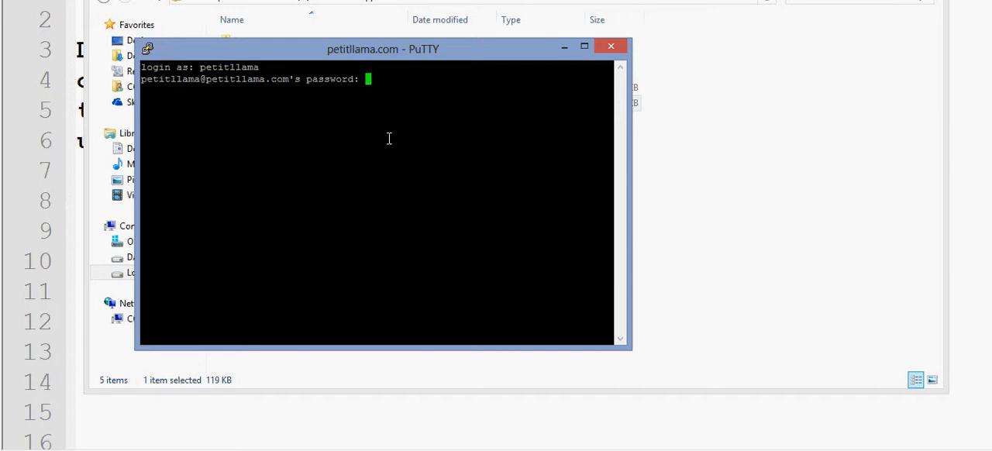
{"action": "key", "text": "Return"}
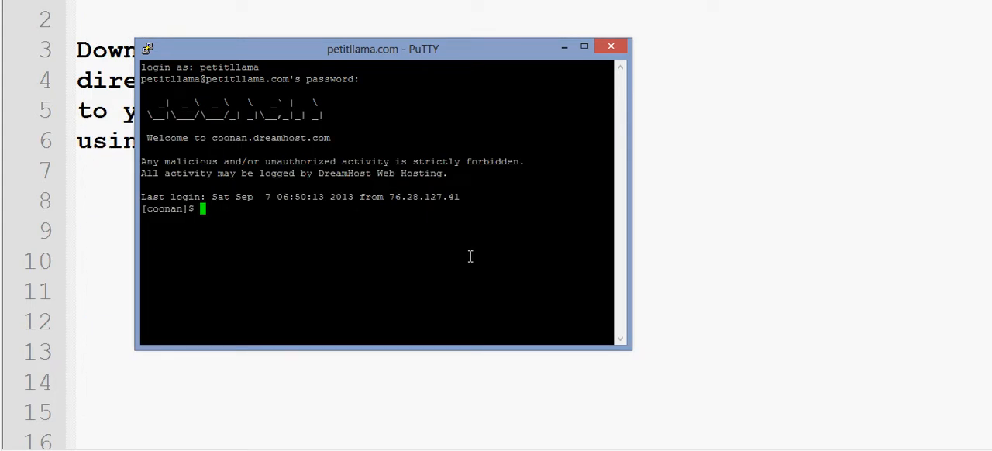
{"action": "type", "text": "wget"}
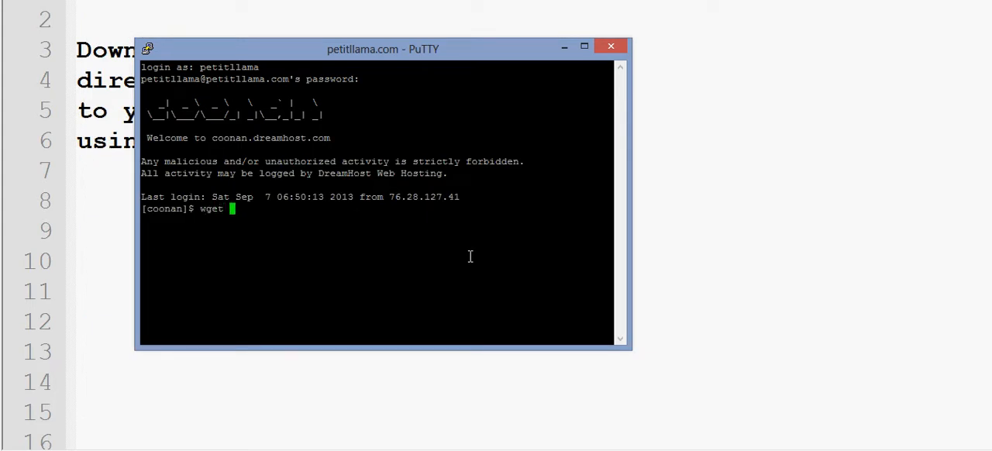
{"action": "type", "text": "http://"}
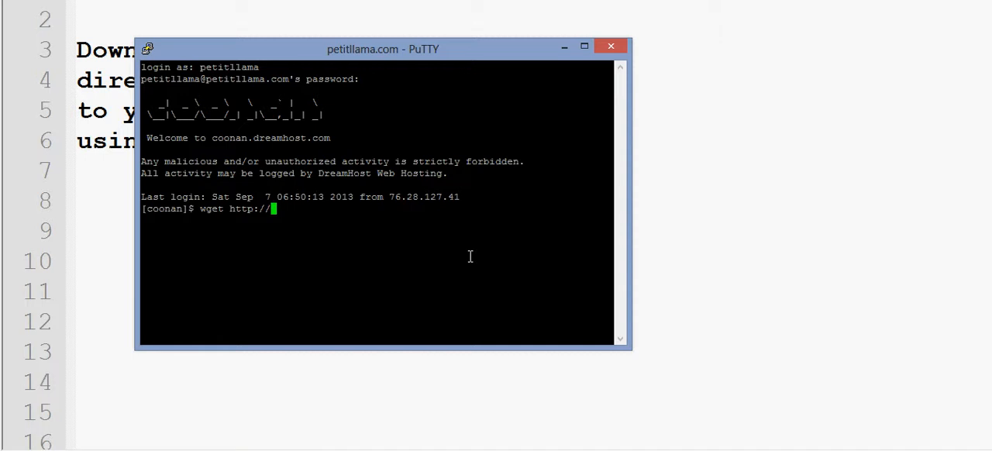
{"action": "type", "text": "wordpress"}
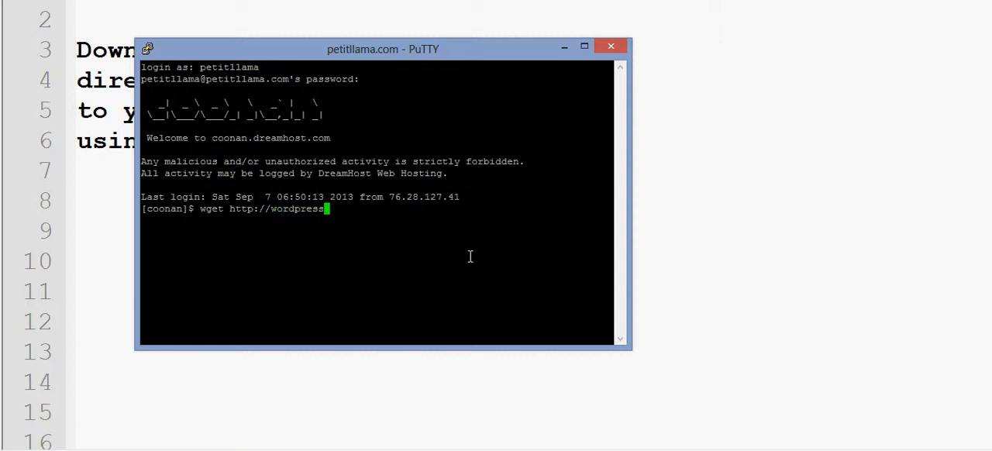
{"action": "type", "text": ".org"}
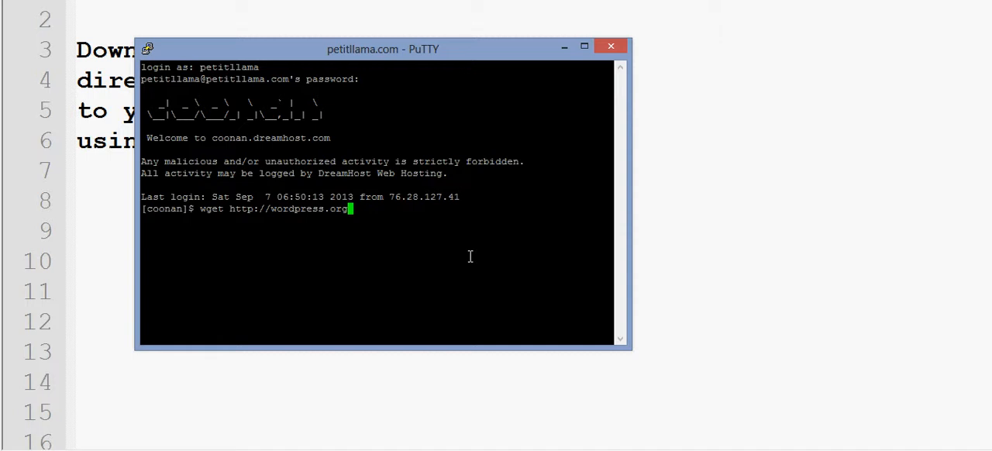
{"action": "type", "text": "/"}
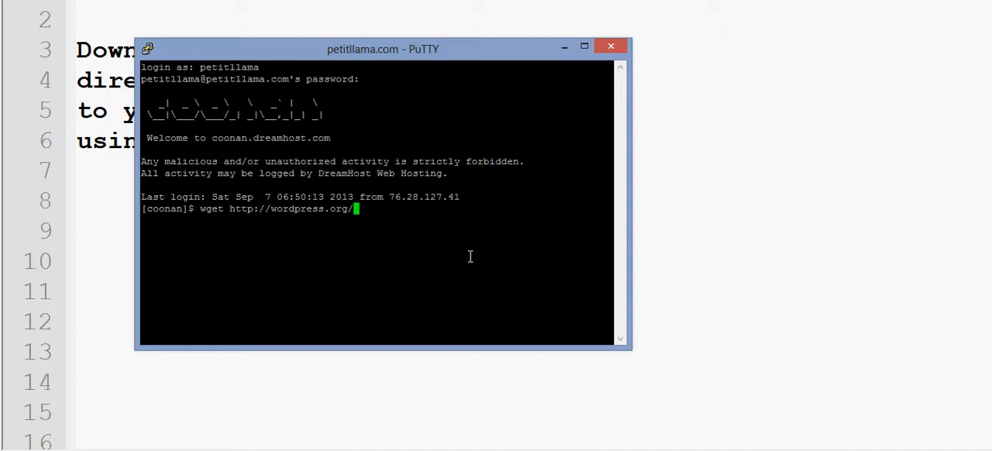
{"action": "type", "text": "latest."}
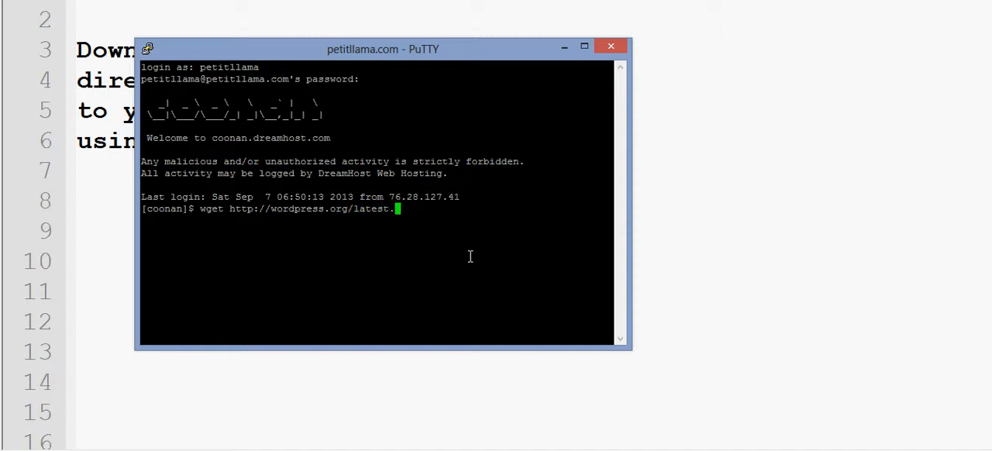
{"action": "type", "text": "tar."}
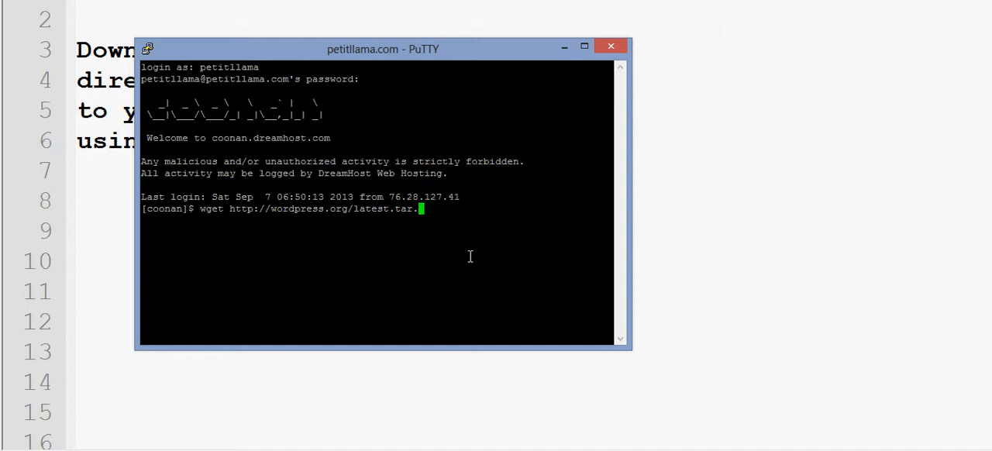
{"action": "key", "text": "Return"}
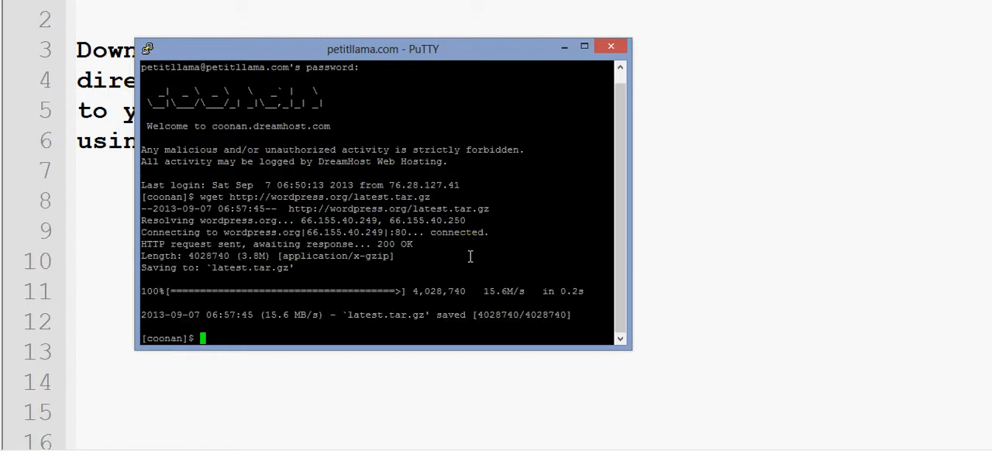
{"action": "mouse_move", "coordinate": [360, 261]}
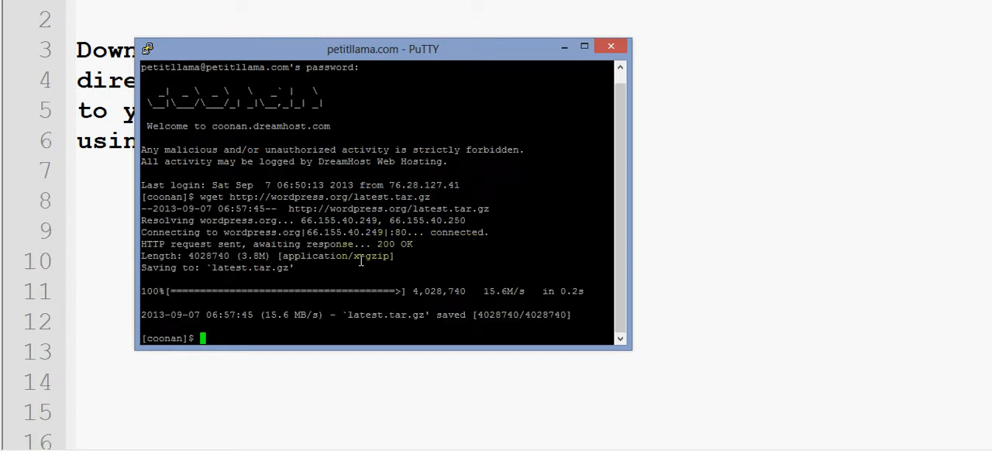
{"action": "mouse_move", "coordinate": [317, 263]}
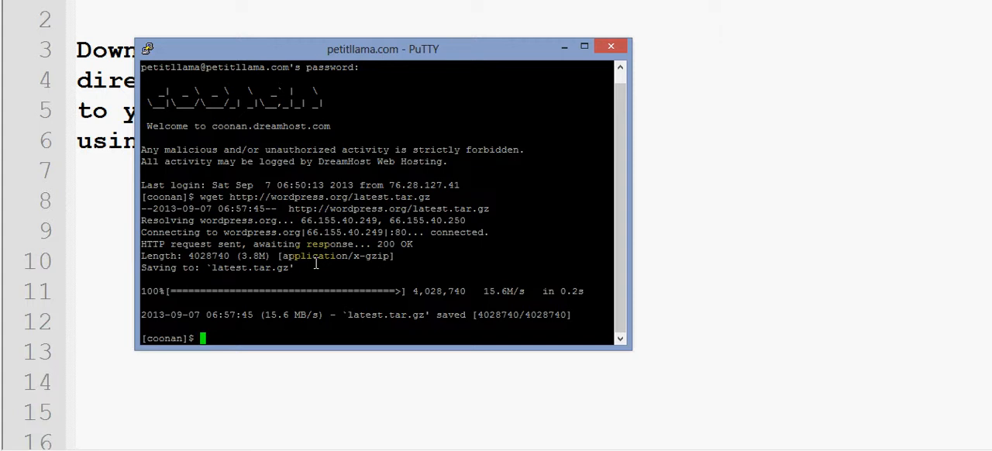
{"action": "mouse_move", "coordinate": [261, 307]}
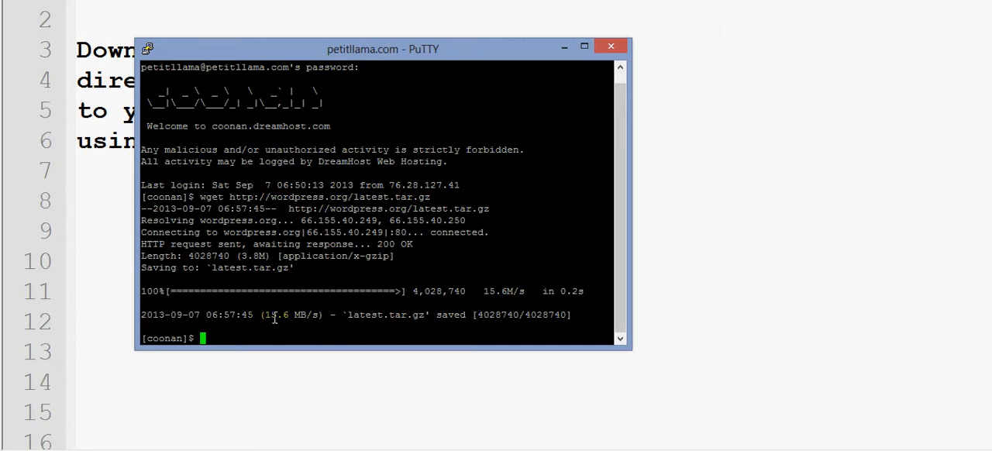
Run tar -zxvf latest.tar.gz to extract WordPress into a wordpress folder.
{"action": "type", "text": "tar"}
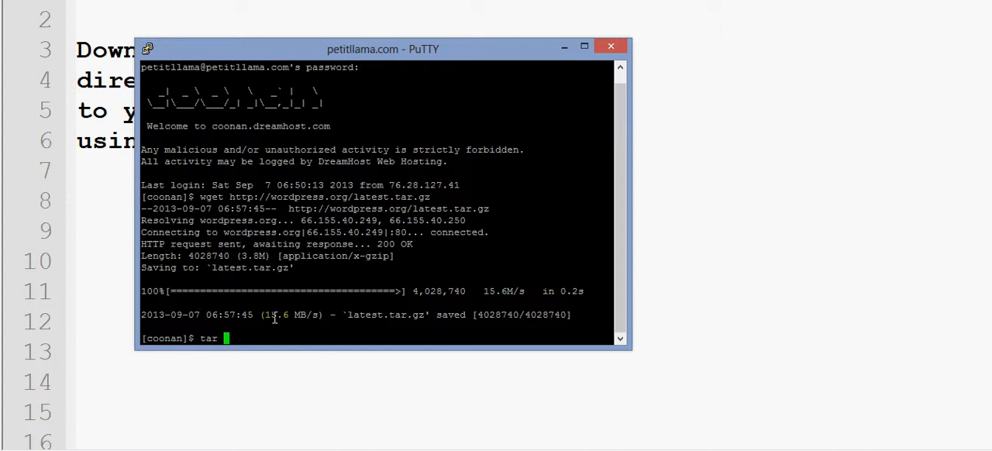
{"action": "type", "text": "-x"}
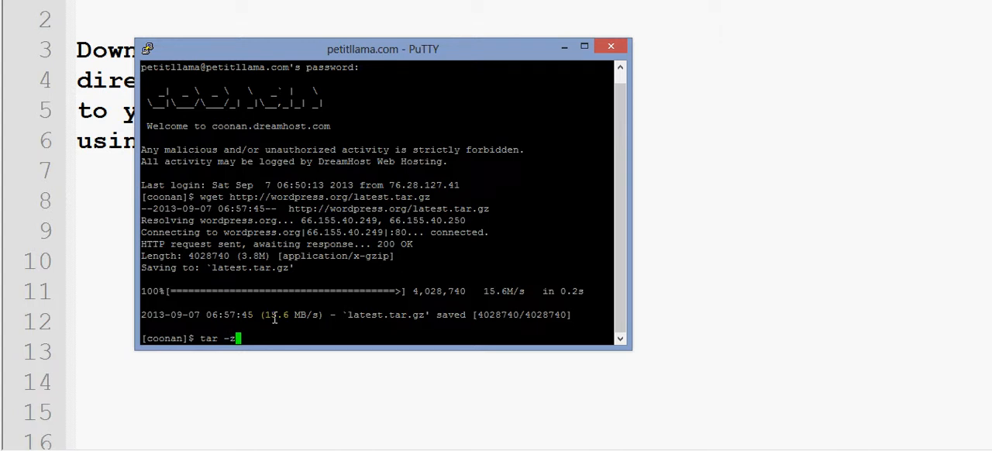
{"action": "type", "text": "vxf"}
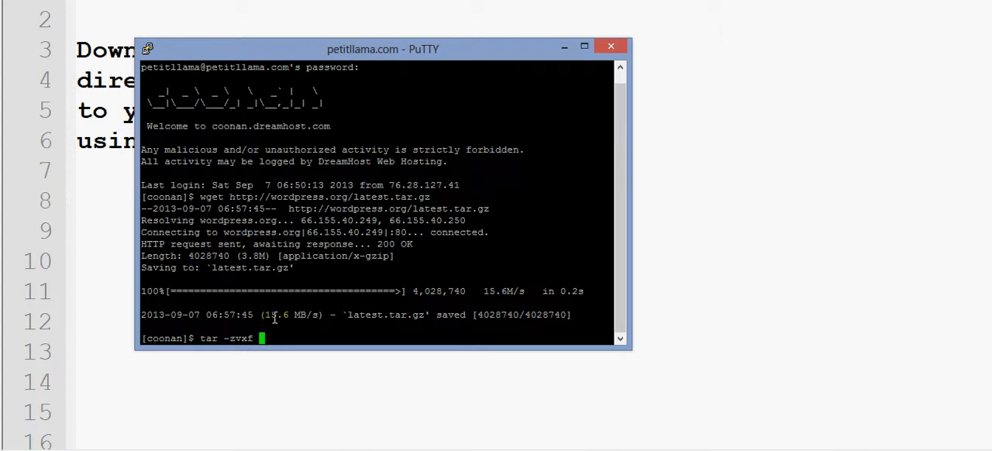
{"action": "type", "text": "latest"}
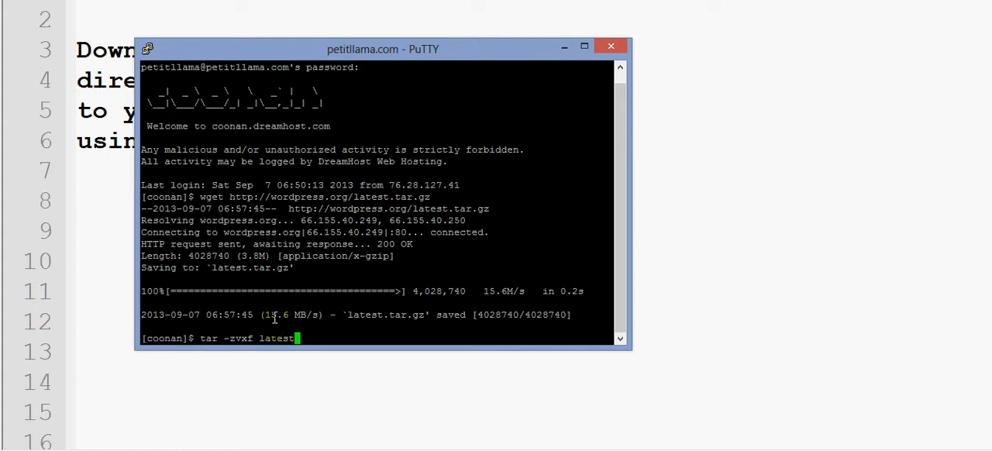
{"action": "type", "text": ".tar"}
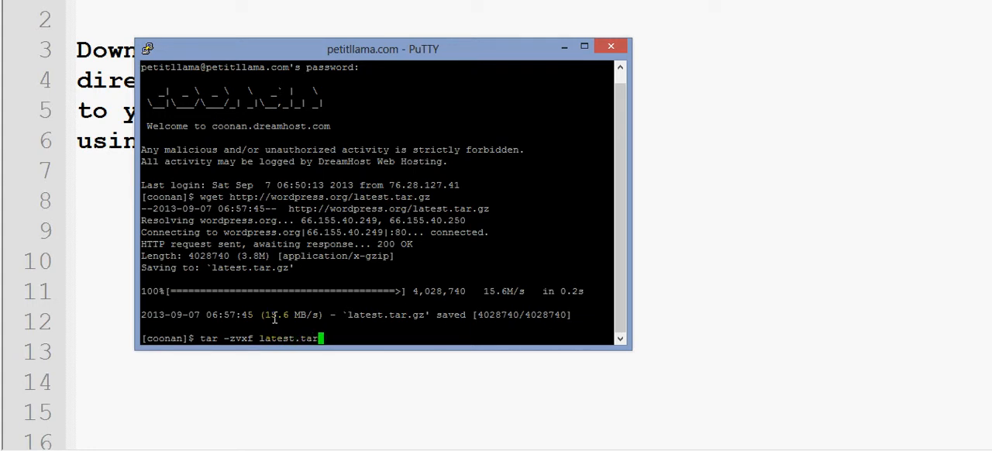
{"action": "type", "text": "gz"}
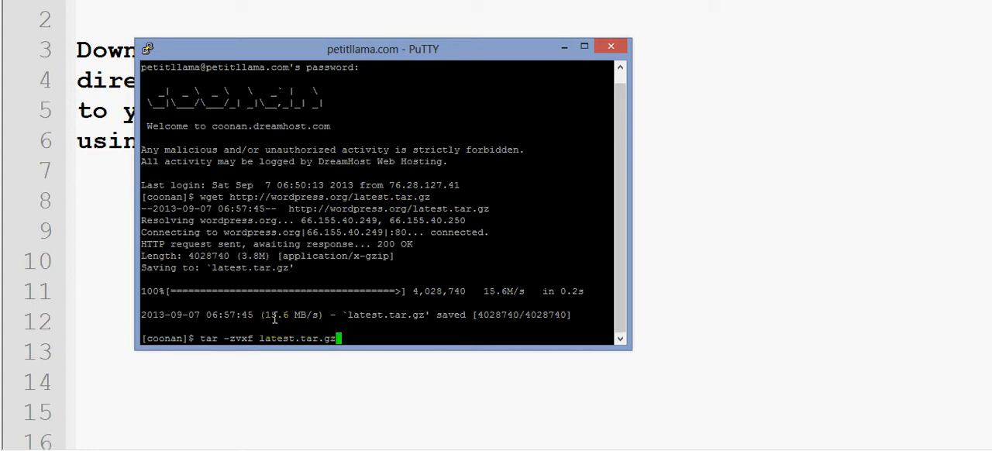
{"action": "key", "text": "Return"}
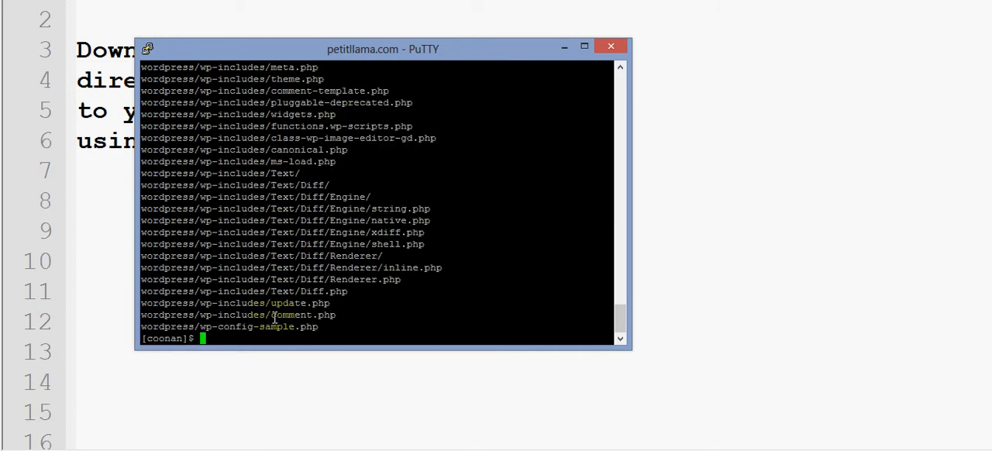
List the home directory with dir, then dir wordpress to show the extracted files.
{"action": "type", "text": "dir"}
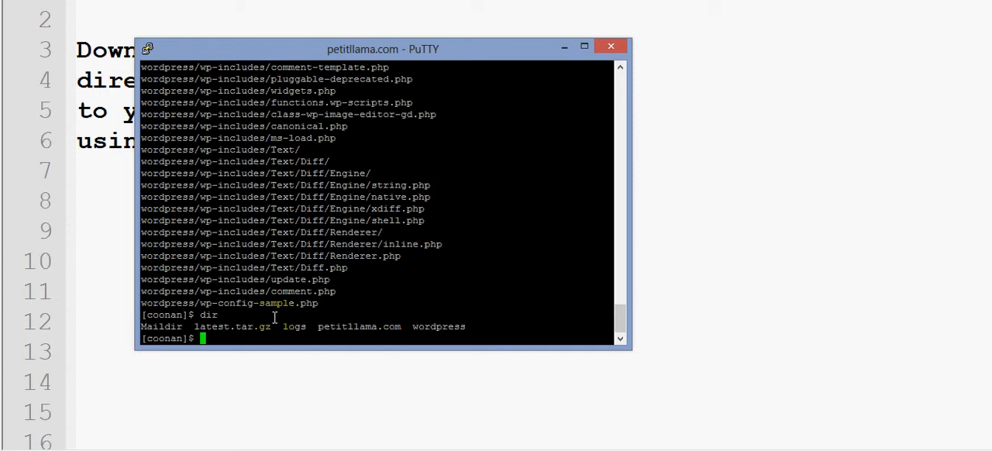
{"action": "type", "text": "dir"}
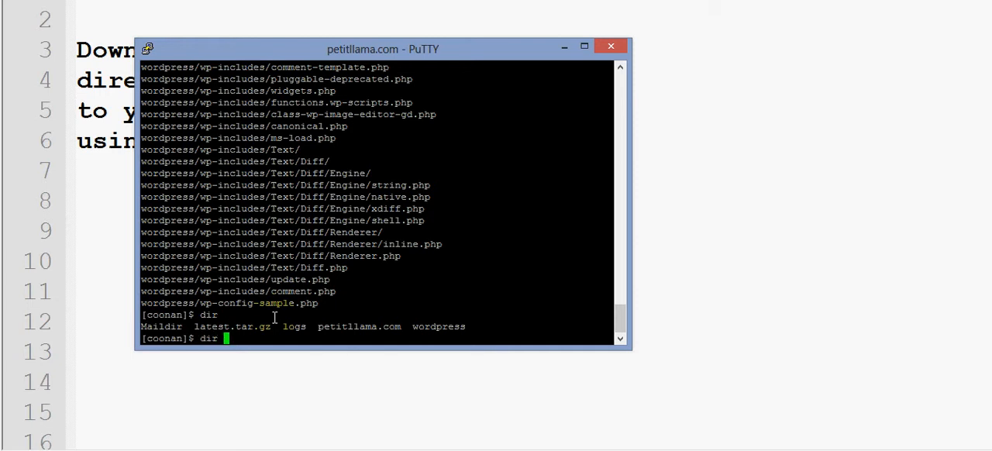
{"action": "type", "text": "wordpress"}
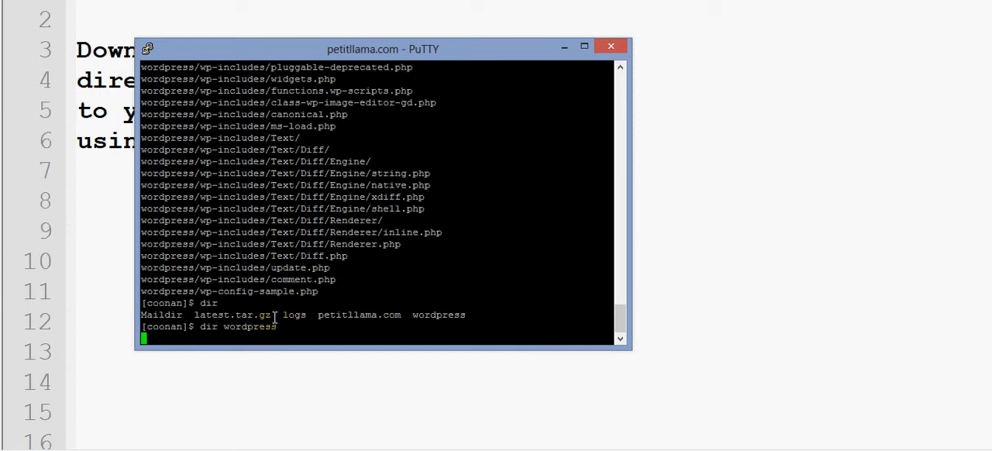
{"action": "key", "text": "alt+tab"}
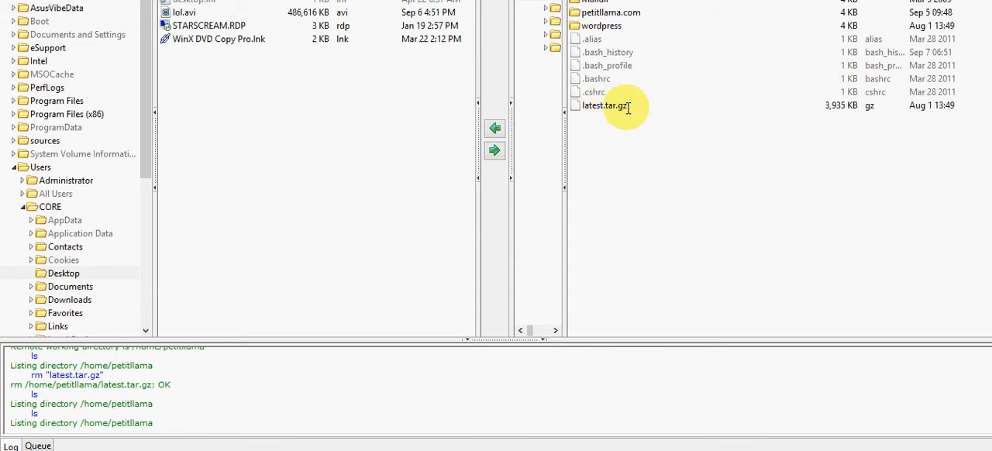
Run rm latest.tar.gz in the shell, then return to FileZilla's server listing.
{"action": "left_click", "coordinate": [604, 105]}
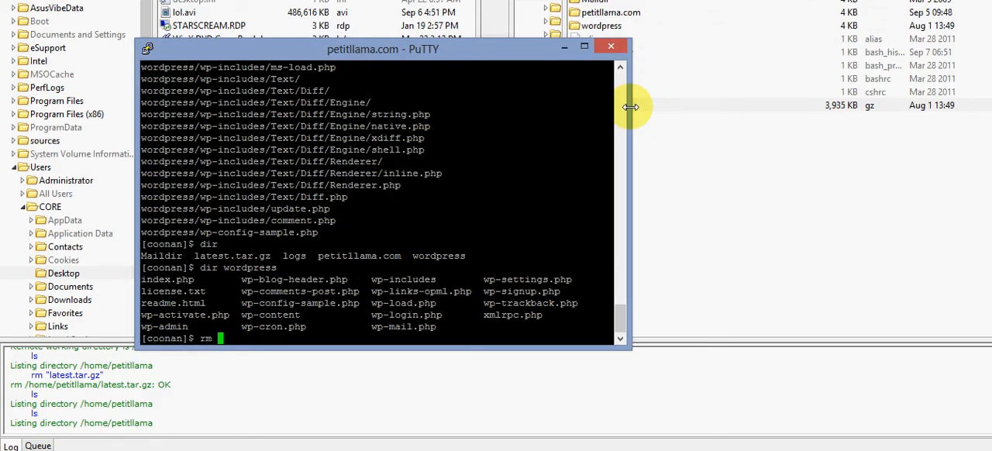
{"action": "type", "text": "latest."}
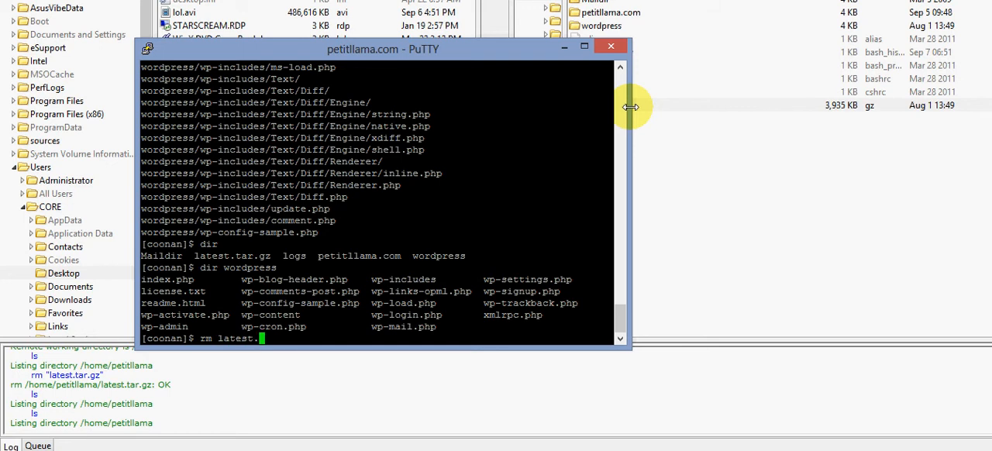
{"action": "type", "text": "tar."}
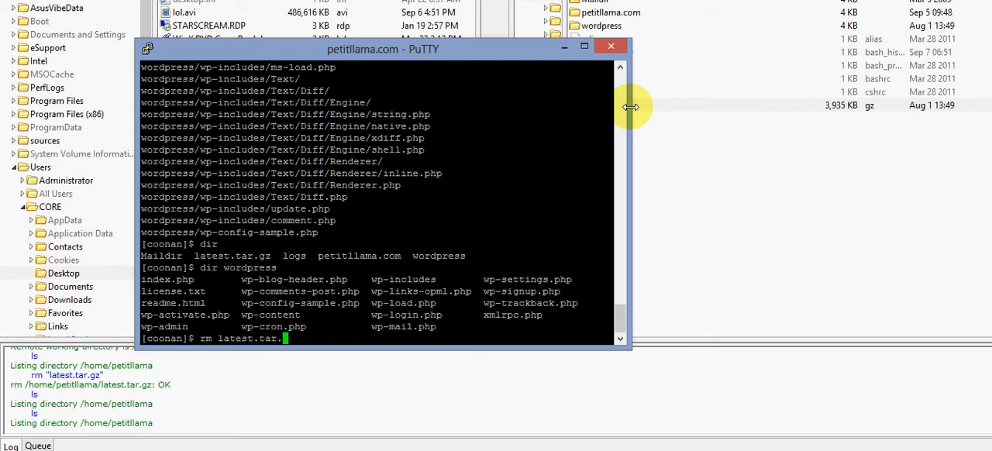
{"action": "key", "text": "Return"}
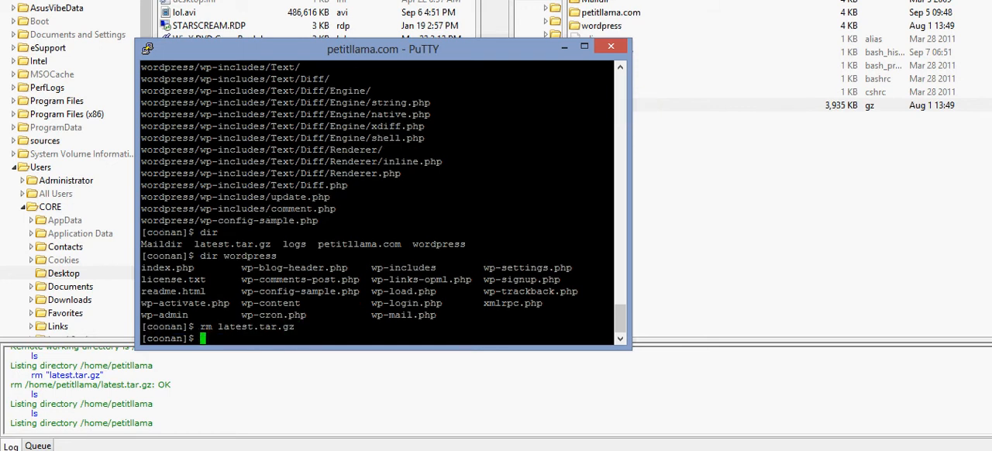
{"action": "left_click", "coordinate": [611, 46]}
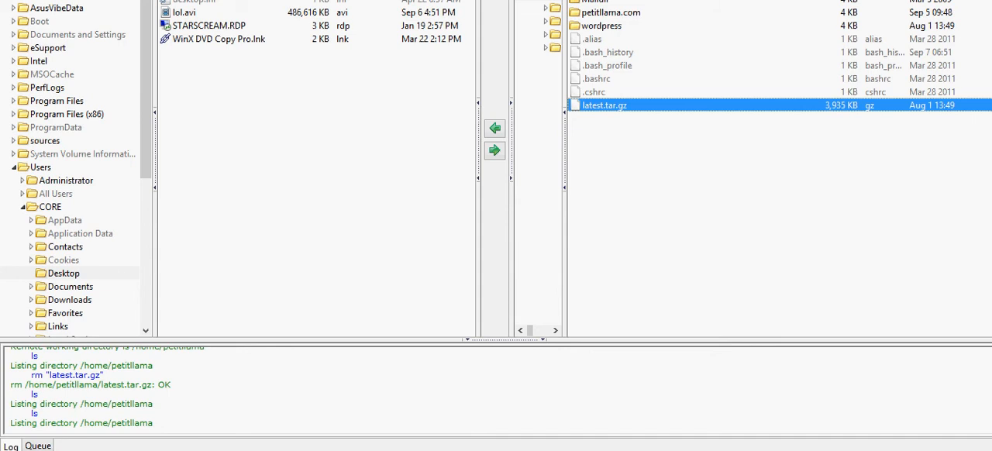